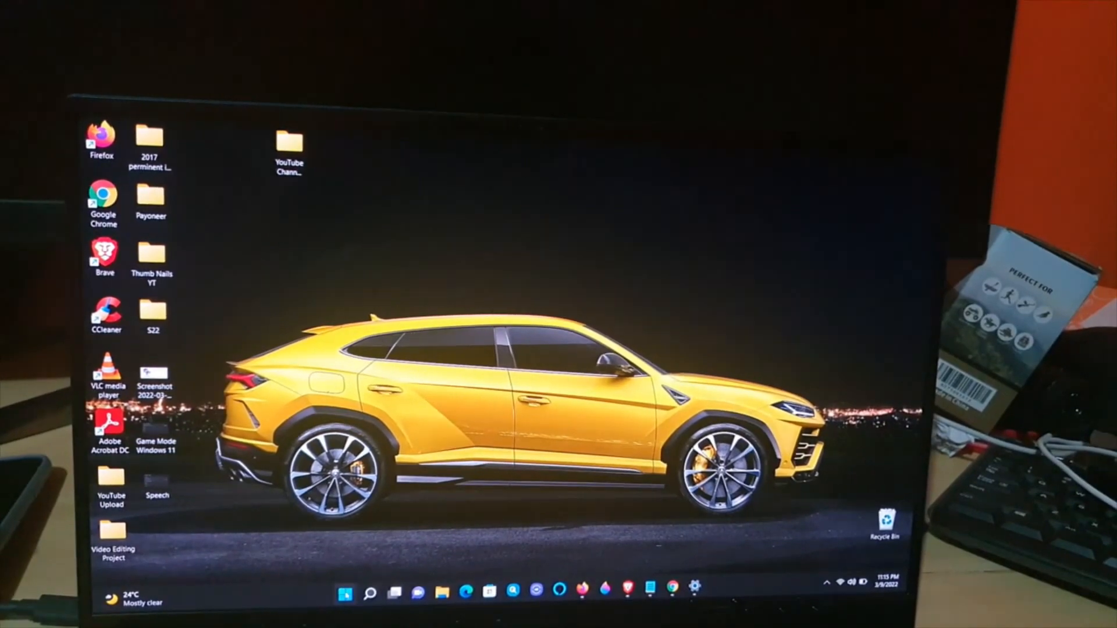
Launch Windows Settings from the taskbar gear icon
click(341, 591)
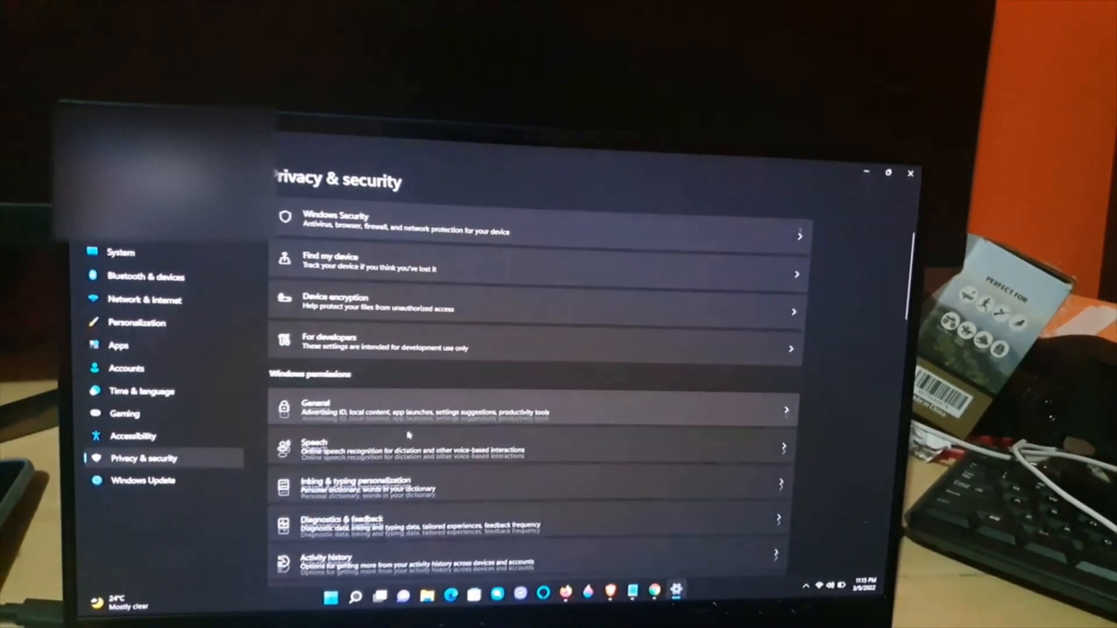
Scroll the Privacy & security page down to the Windows permissions section
scroll(down, 3)
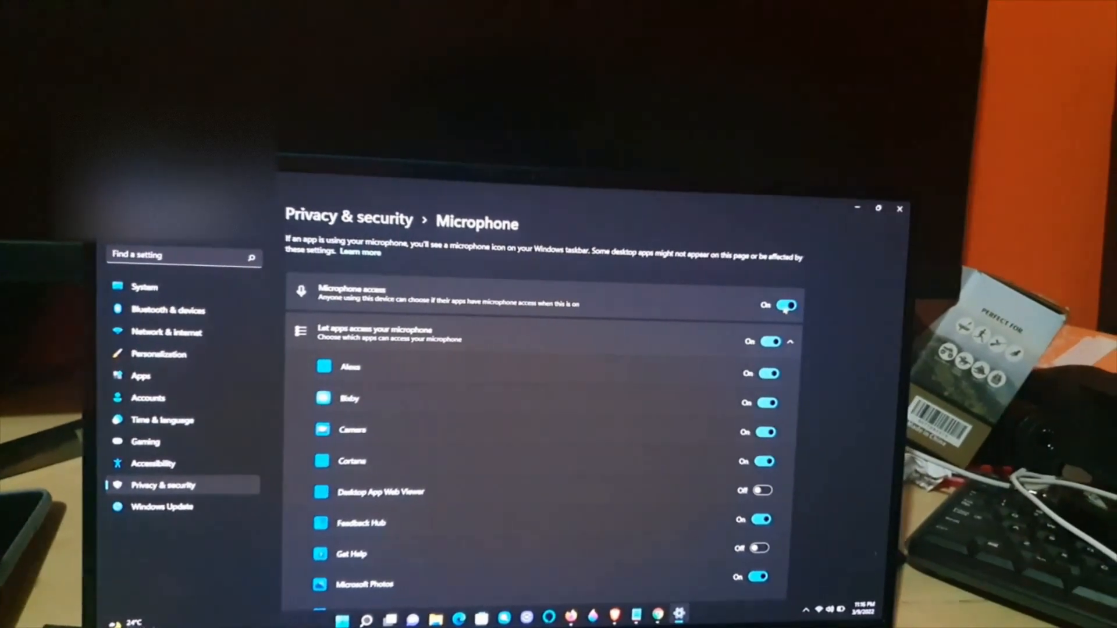
Scroll the Microphone page through the per-app access list to the desktop apps section
scroll(down, 3)
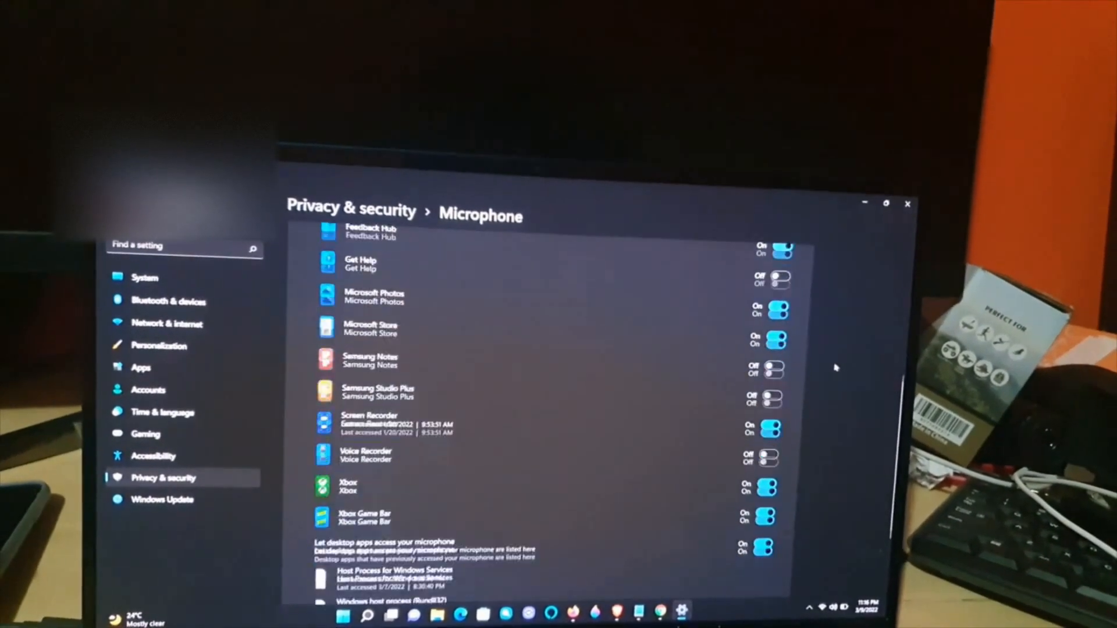